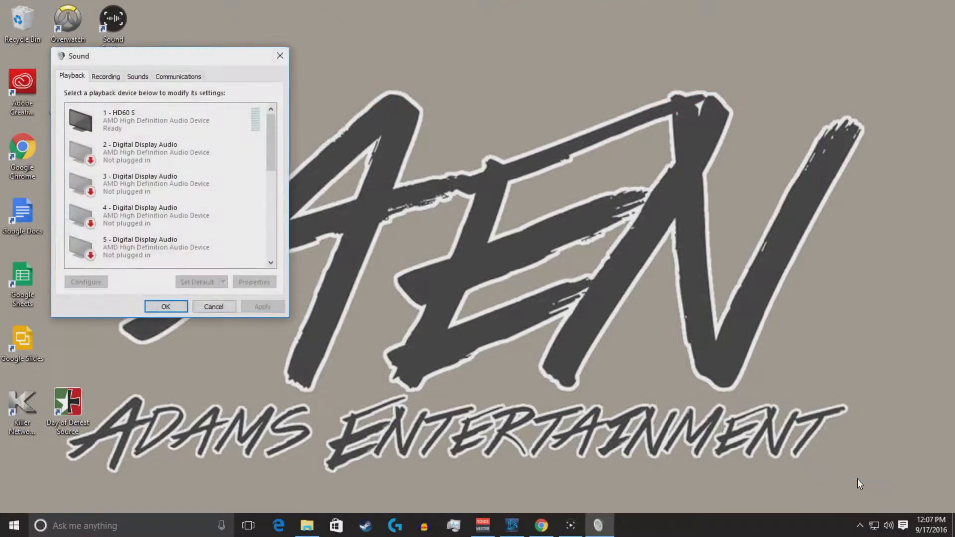
Step: Review the Realtek HD Audio 2nd output and Elgato speakers in the playback device list
{"action": "scroll", "scroll_direction": "down", "scroll_amount": 3}
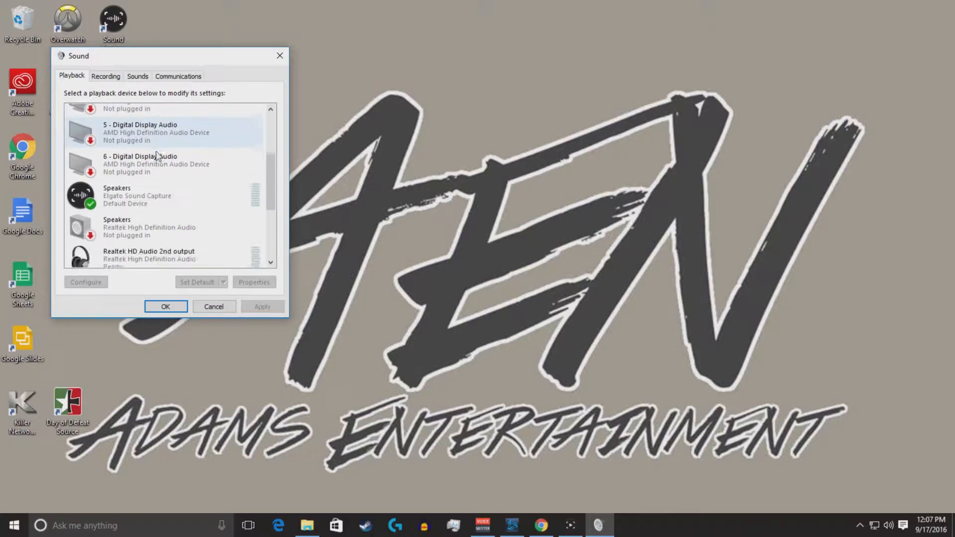
{"action": "scroll", "scroll_direction": "down", "scroll_amount": 3}
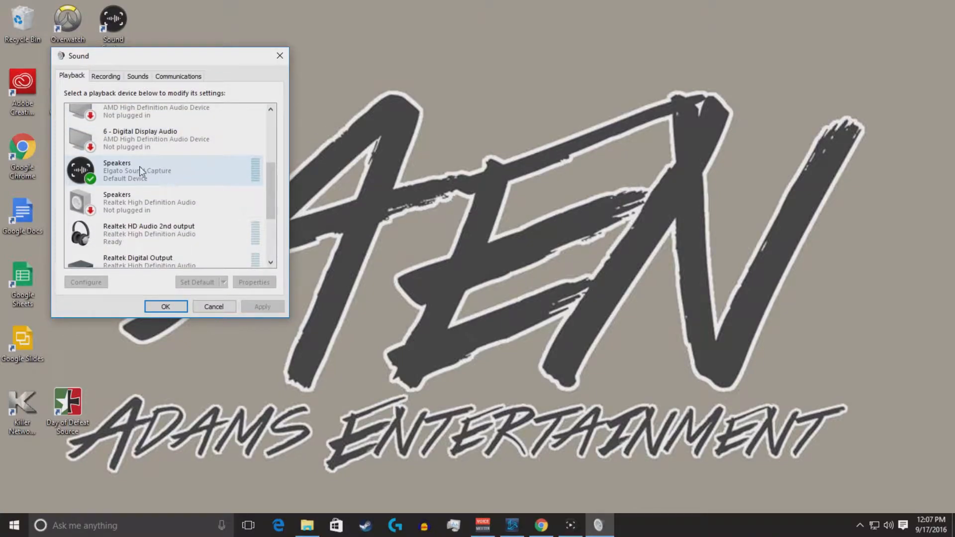
{"action": "mouse_move", "coordinate": [172, 165]}
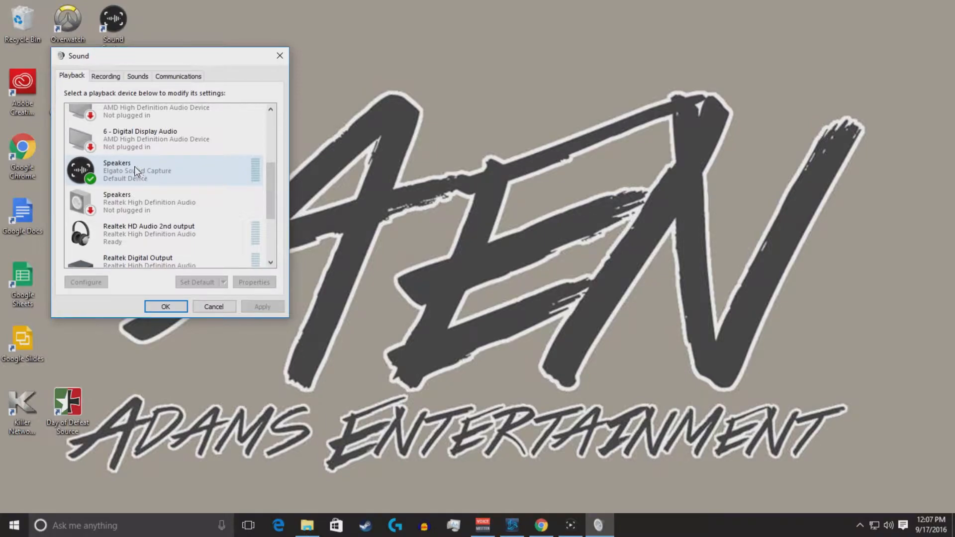
{"action": "mouse_move", "coordinate": [184, 175]}
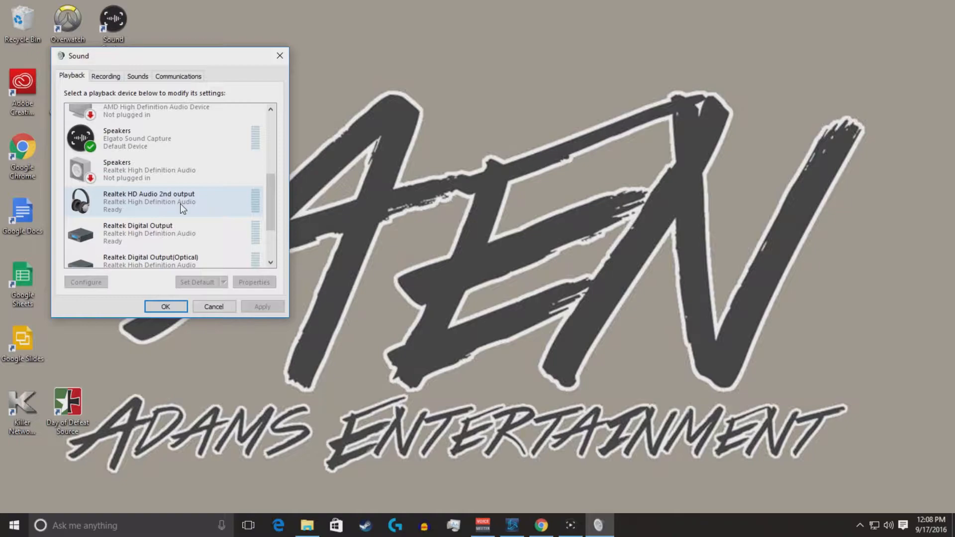
{"action": "right_click", "coordinate": [149, 201]}
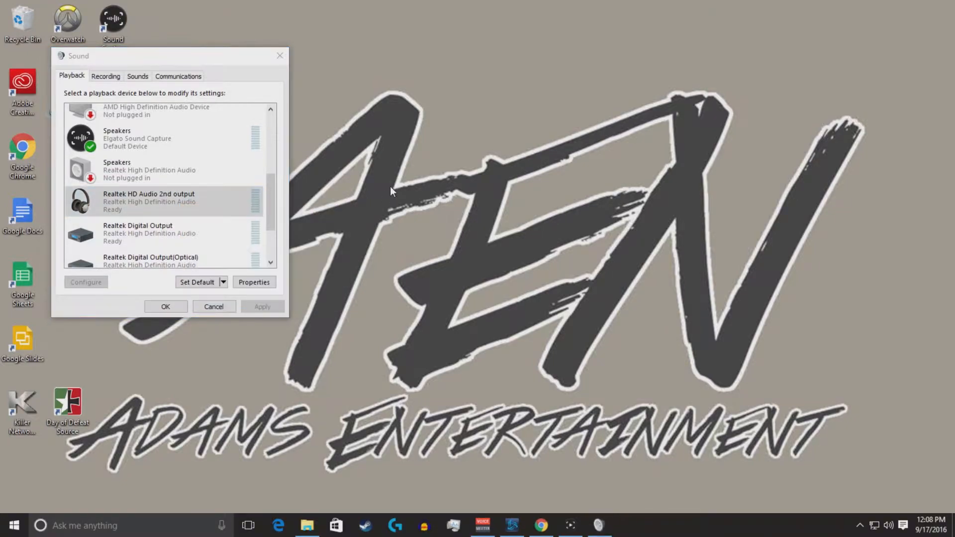
{"action": "mouse_move", "coordinate": [388, 205]}
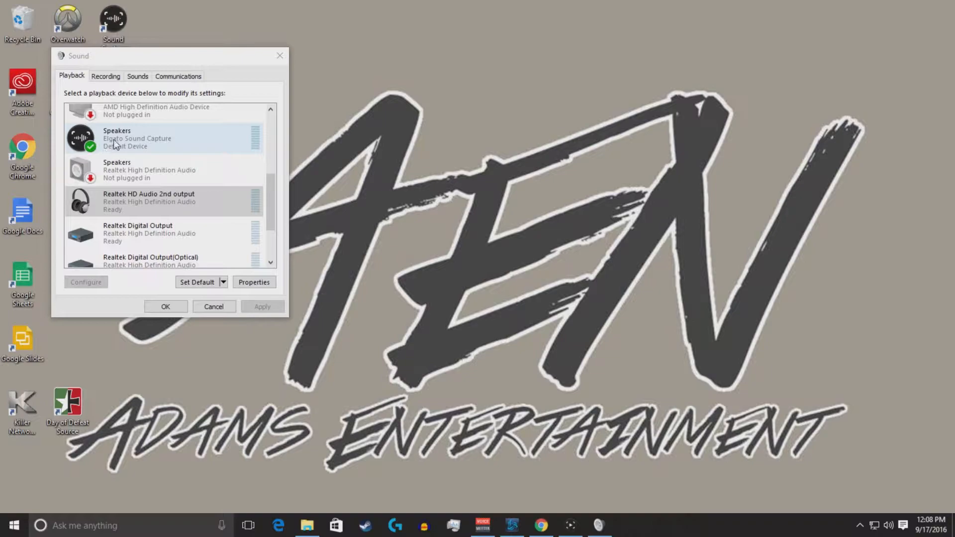
{"action": "mouse_move", "coordinate": [171, 149]}
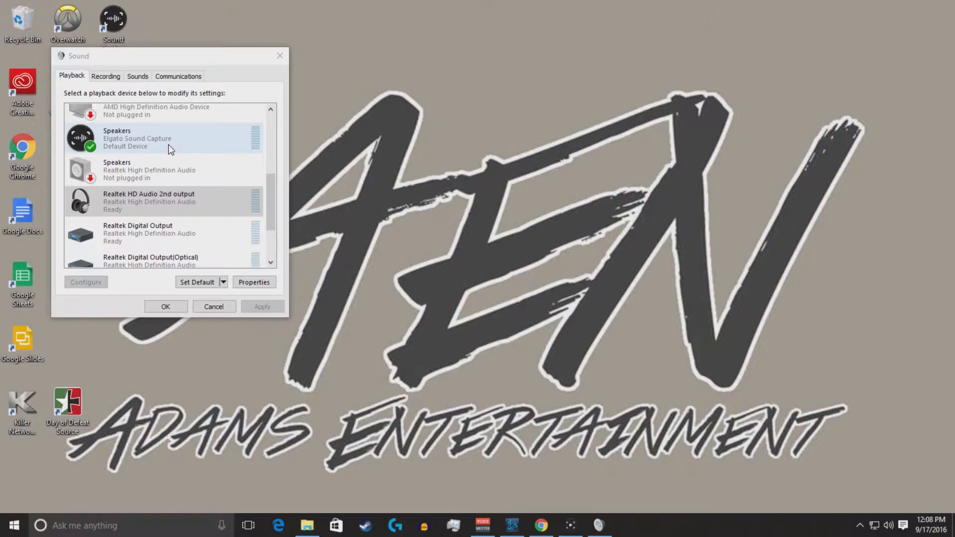
{"action": "right_click", "coordinate": [148, 201]}
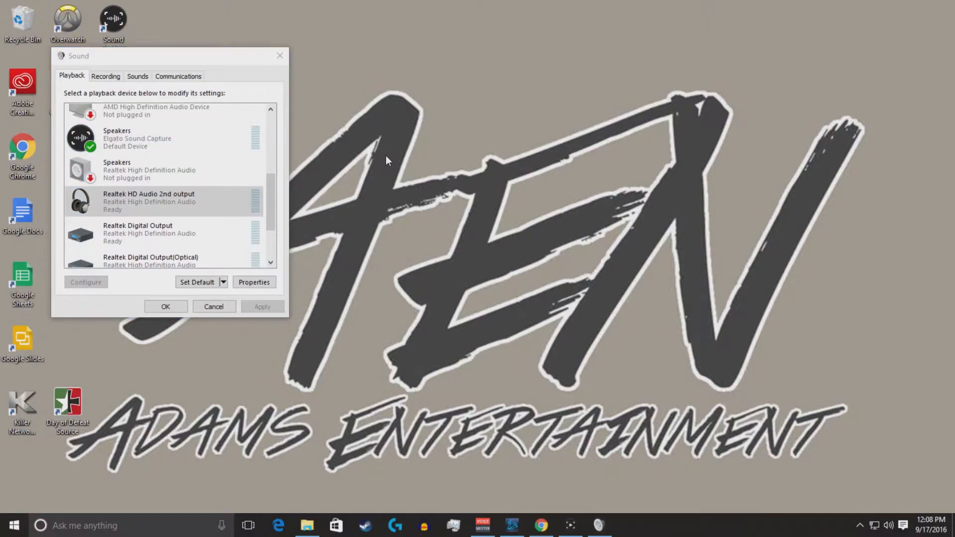
{"action": "mouse_move", "coordinate": [254, 41]}
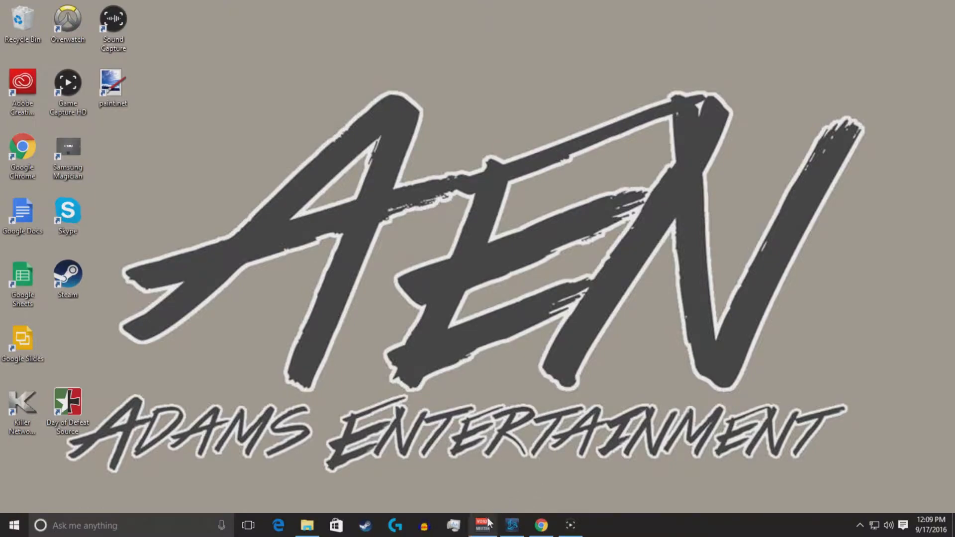
{"action": "mouse_move", "coordinate": [483, 526]}
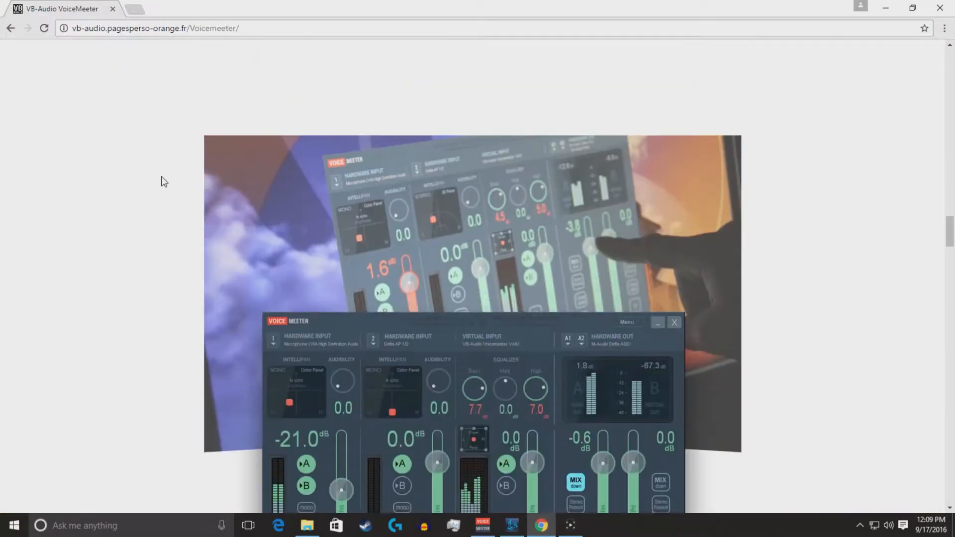
Step: In a fresh Chrome tab, search Google for 'voicemeeter'
{"action": "left_click", "coordinate": [139, 9]}
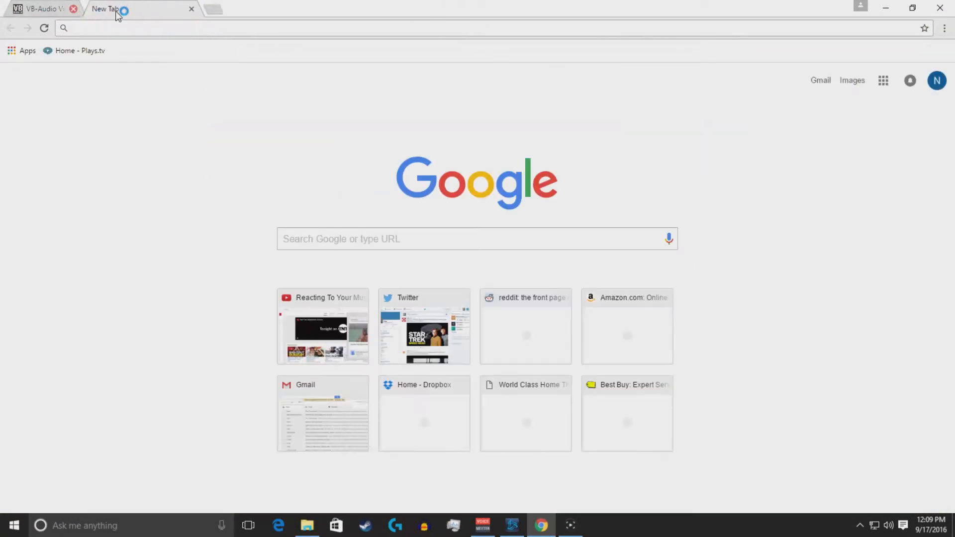
{"action": "left_click", "coordinate": [73, 8]}
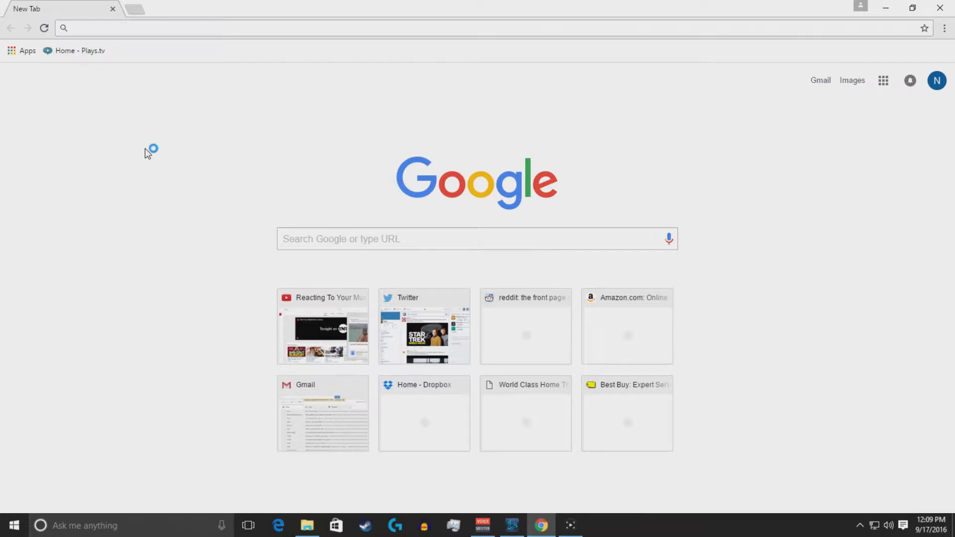
{"action": "type", "text": "voicemeeter"}
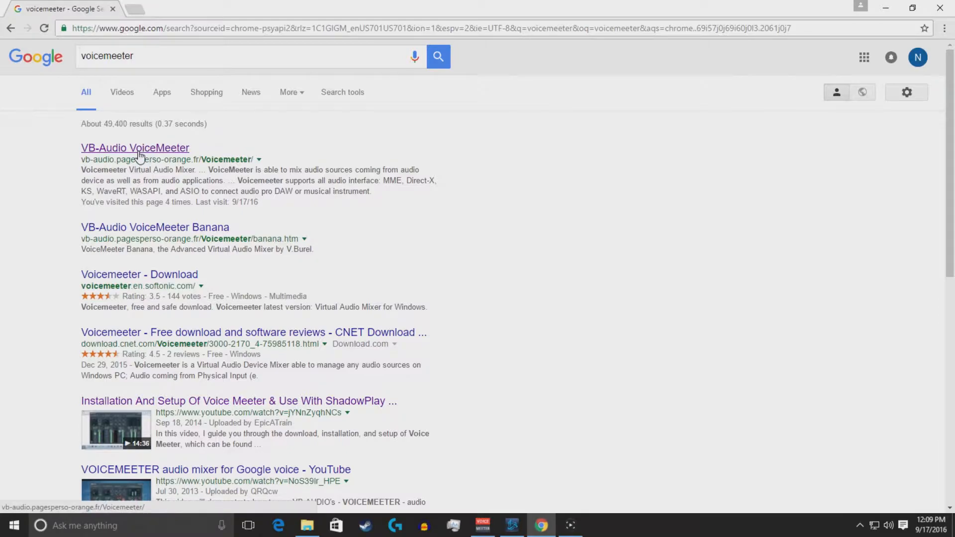
{"action": "mouse_move", "coordinate": [238, 148]}
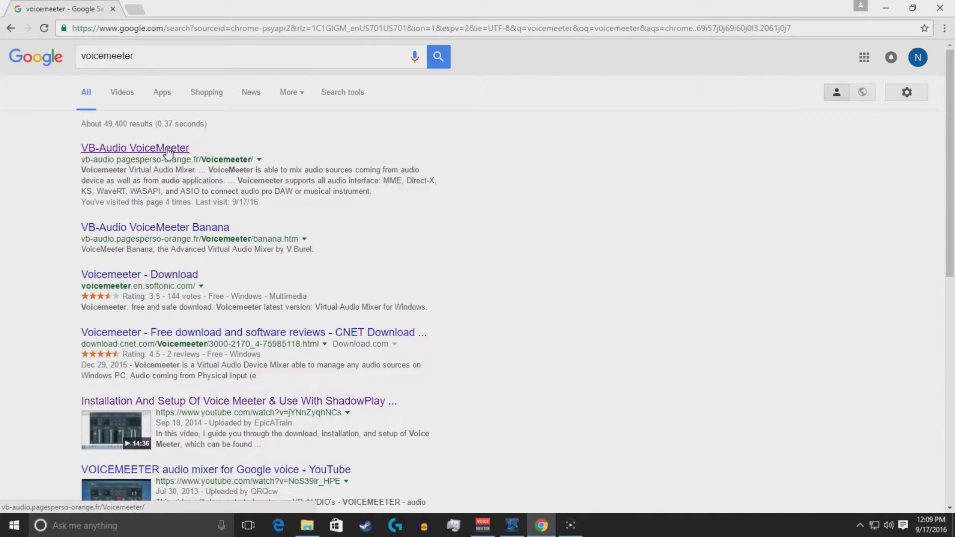
Step: Open the VB-Audio VoiceMeeter result and scroll to the Install Voicemeeter section
{"action": "left_click", "coordinate": [135, 148]}
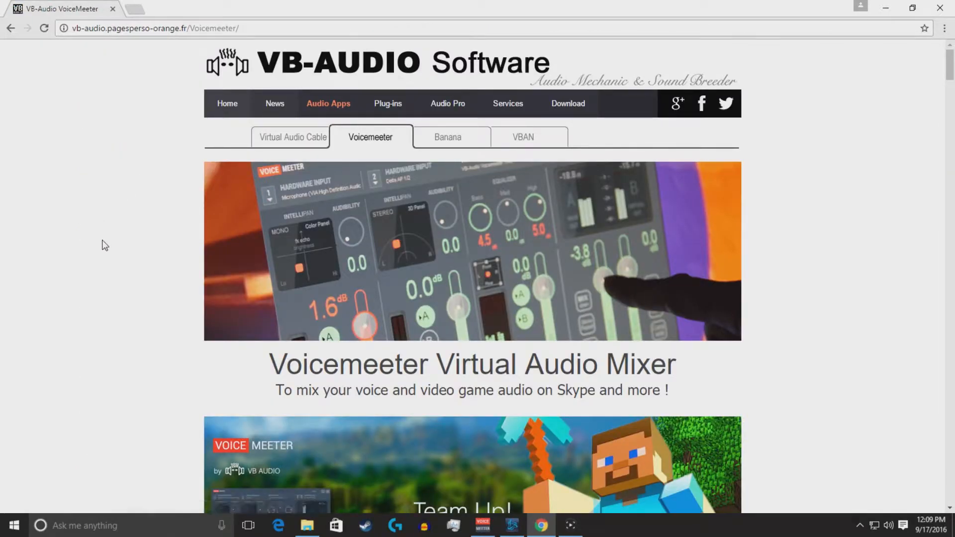
{"action": "mouse_move", "coordinate": [125, 133]}
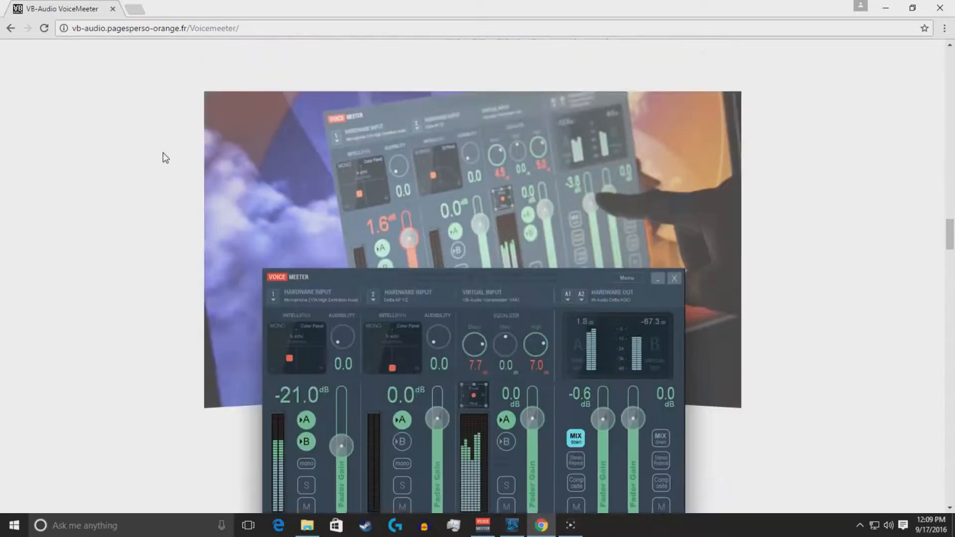
{"action": "scroll", "scroll_direction": "down", "scroll_amount": 3}
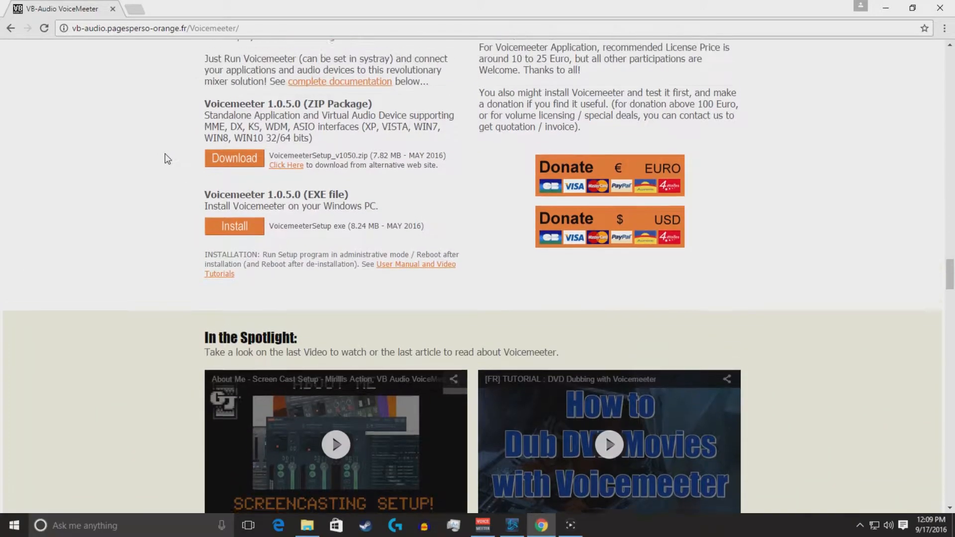
{"action": "scroll", "scroll_direction": "up", "scroll_amount": 3}
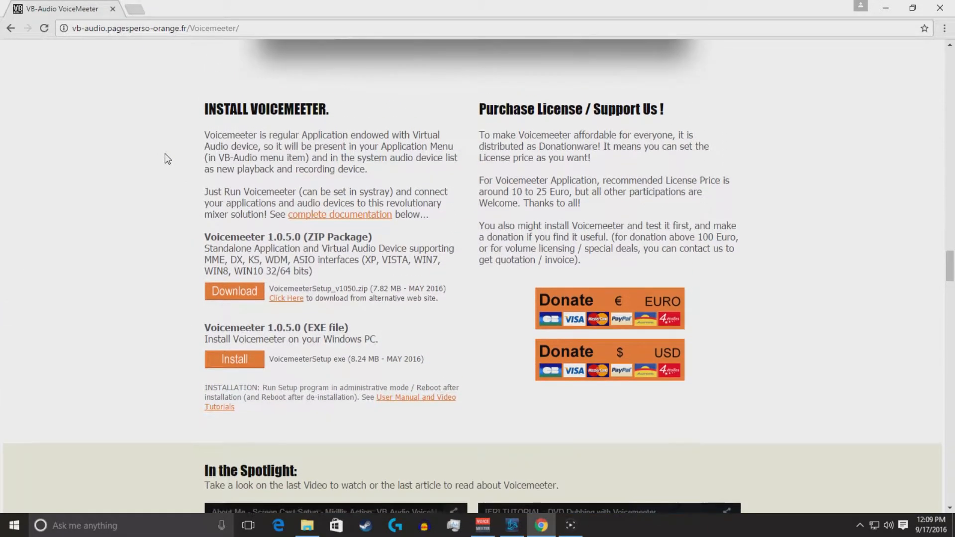
{"action": "mouse_move", "coordinate": [132, 201]}
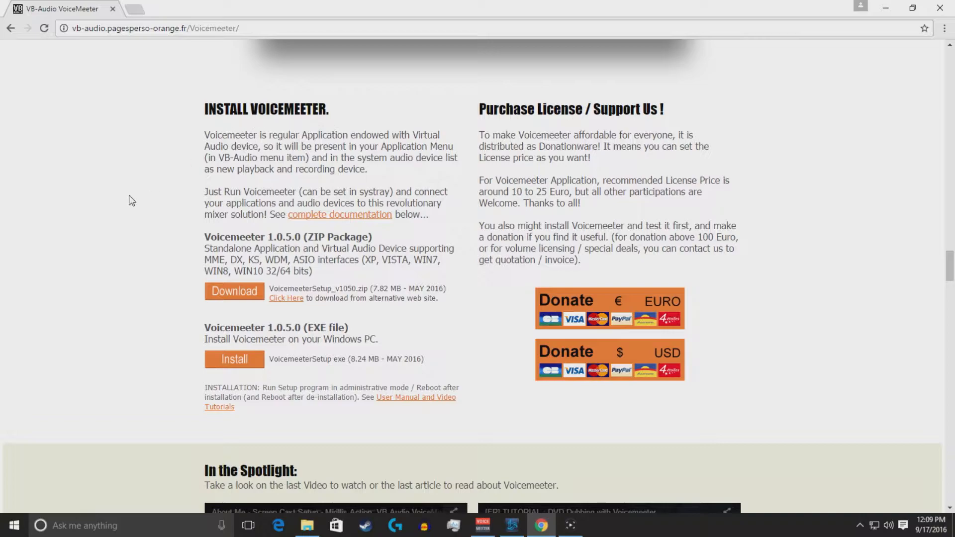
{"action": "mouse_move", "coordinate": [260, 410]}
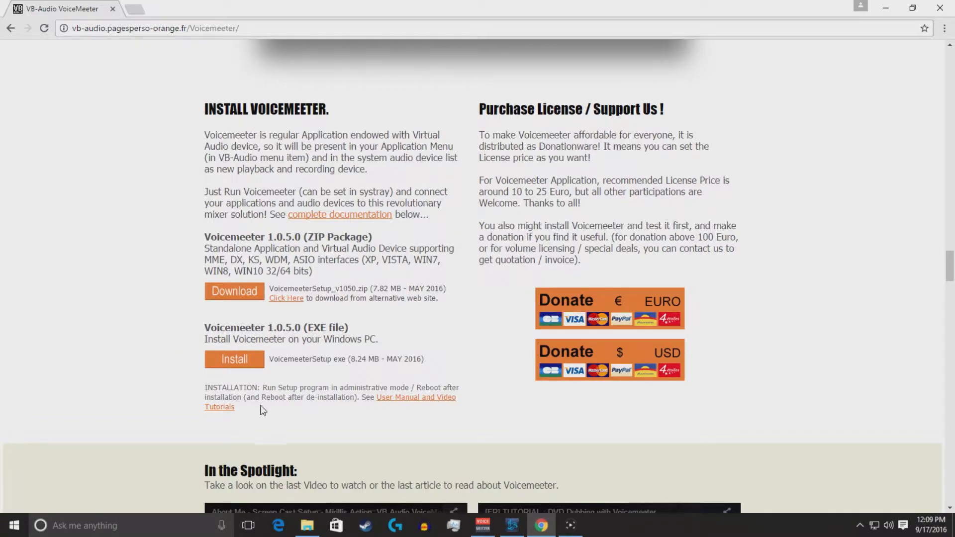
{"action": "mouse_move", "coordinate": [234, 359]}
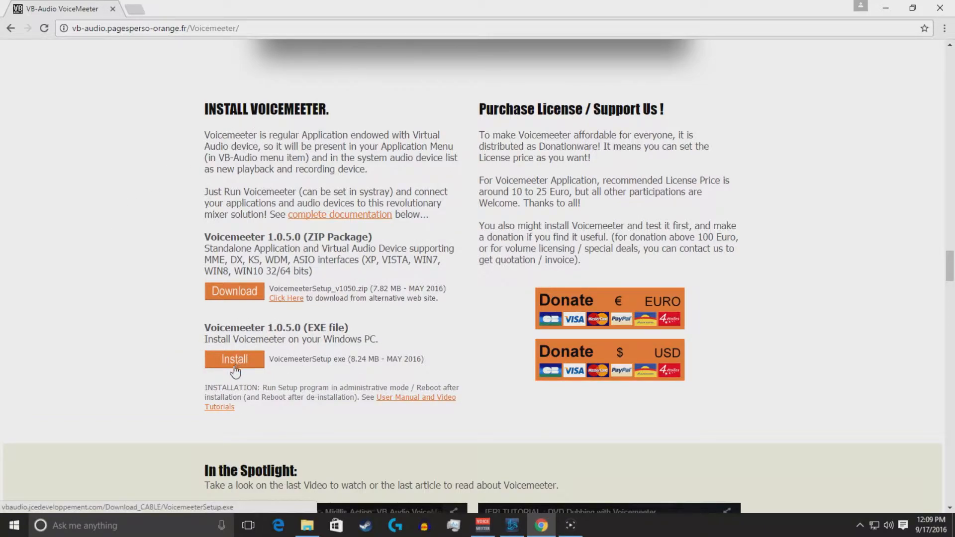
{"action": "mouse_move", "coordinate": [162, 367]}
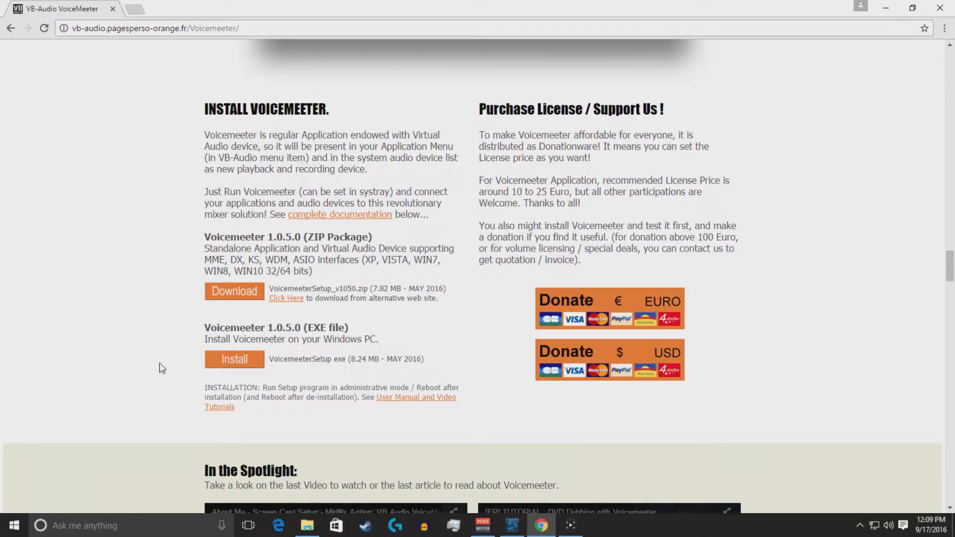
{"action": "mouse_move", "coordinate": [887, 8]}
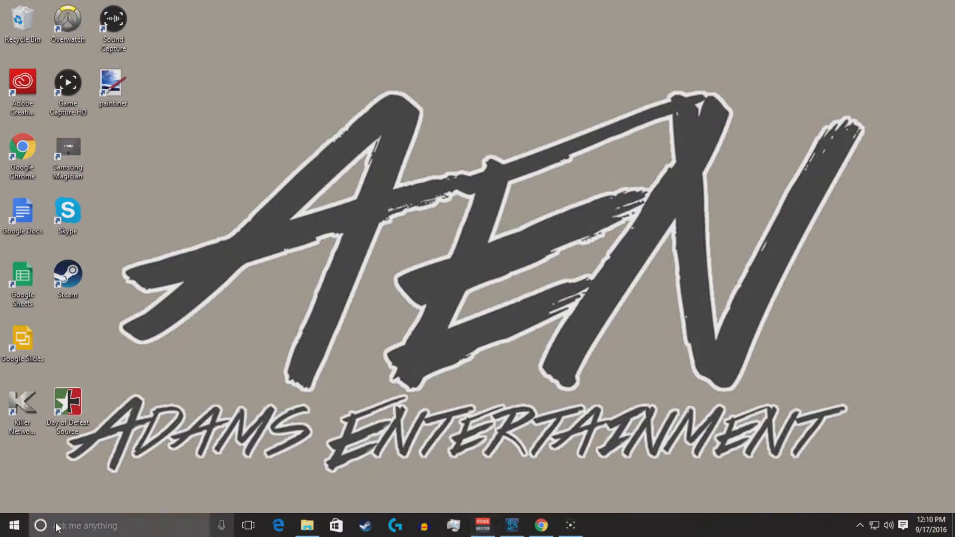
{"action": "left_click", "coordinate": [40, 525]}
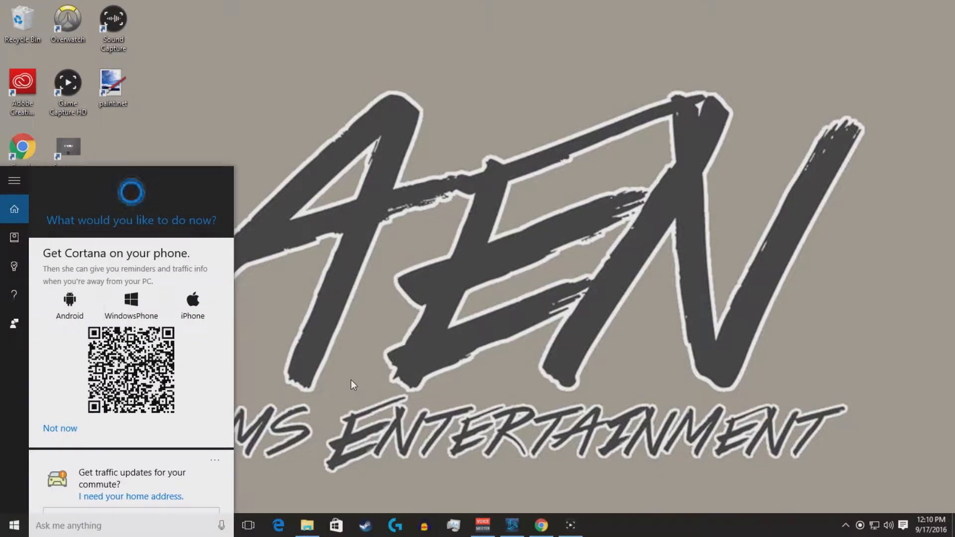
{"action": "type", "text": "voice"}
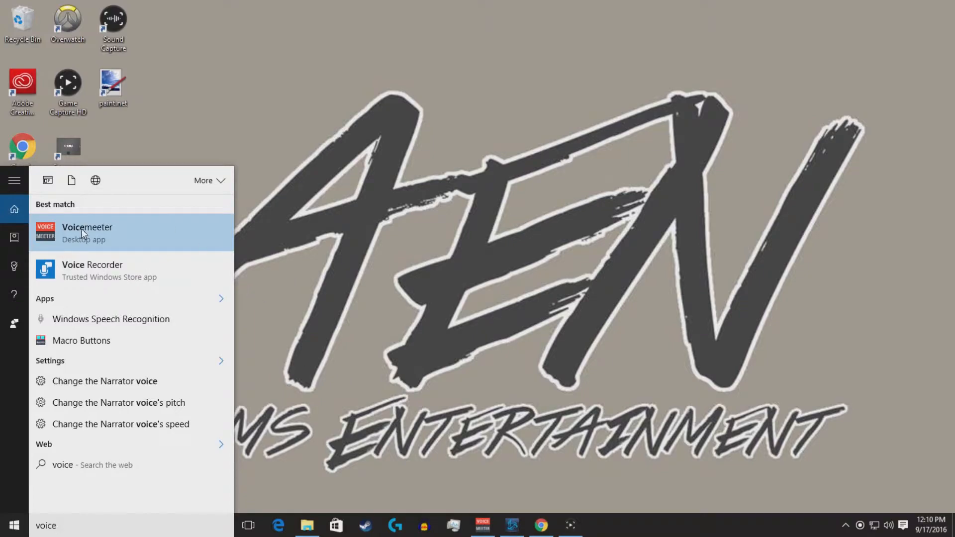
{"action": "right_click", "coordinate": [87, 232]}
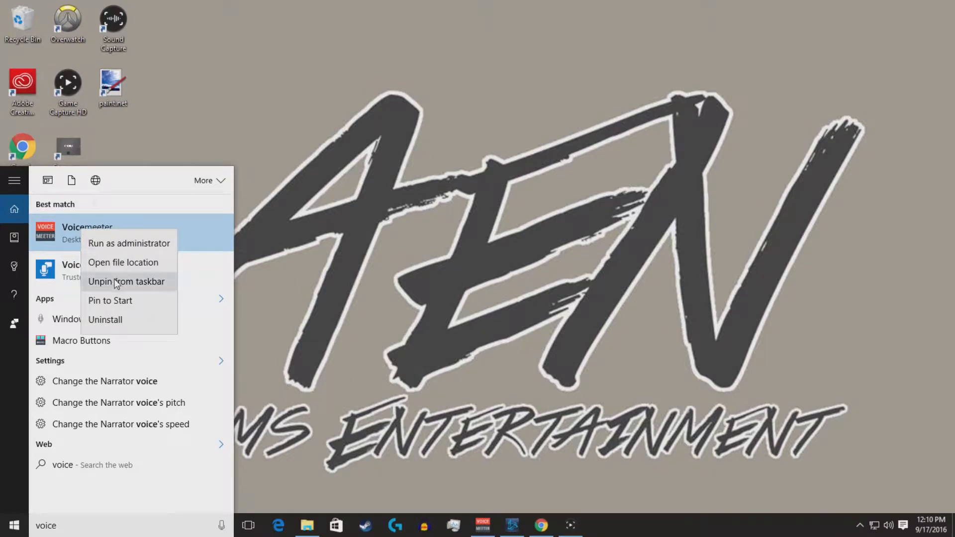
{"action": "mouse_move", "coordinate": [155, 286]}
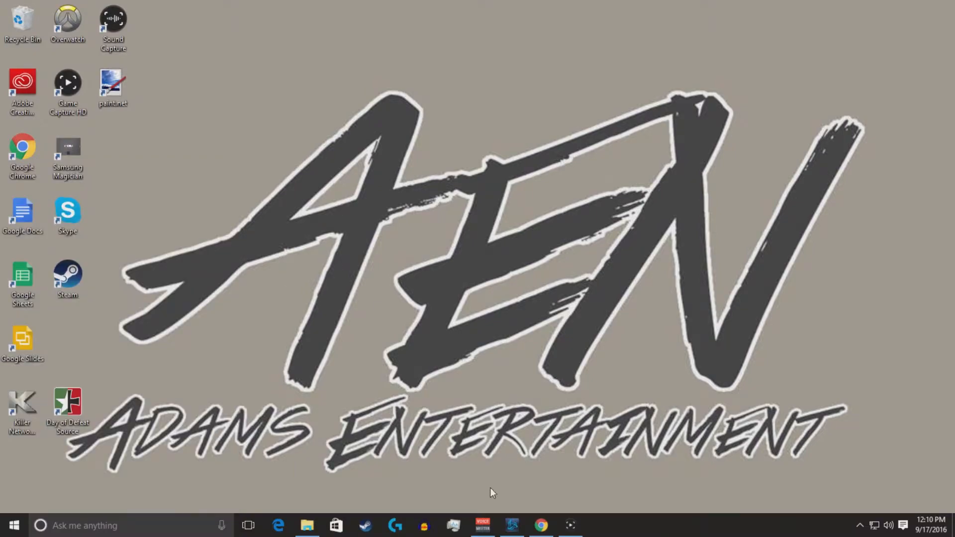
{"action": "left_click", "coordinate": [482, 525]}
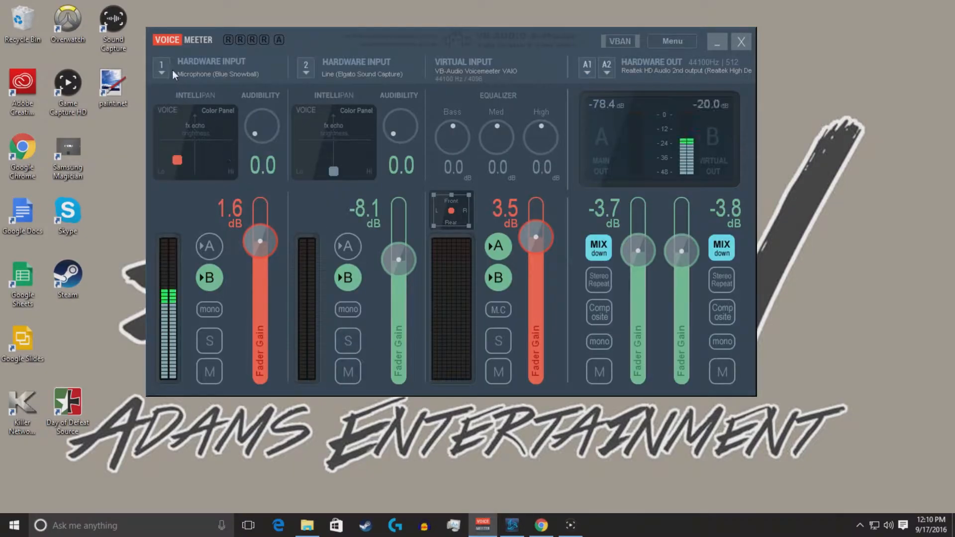
{"action": "left_click", "coordinate": [161, 68]}
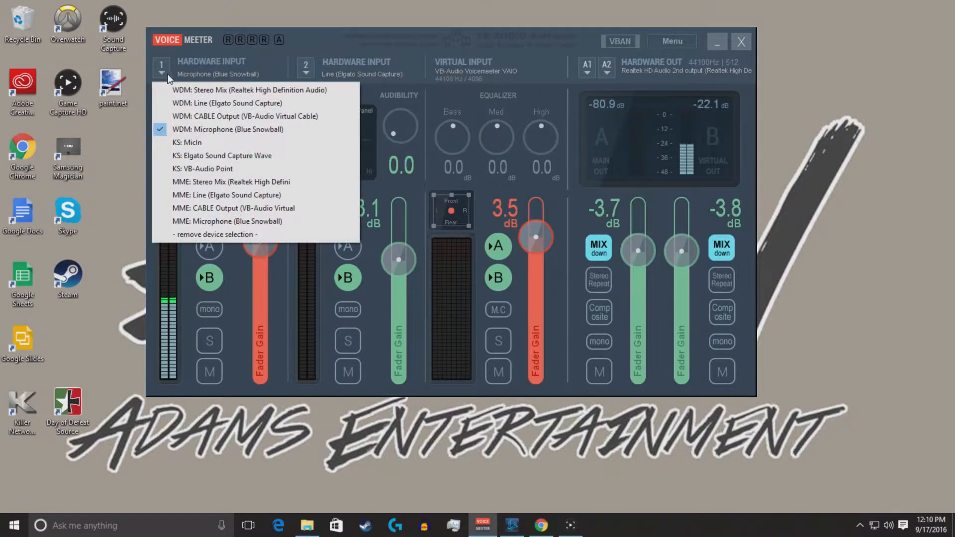
{"action": "mouse_move", "coordinate": [232, 129]}
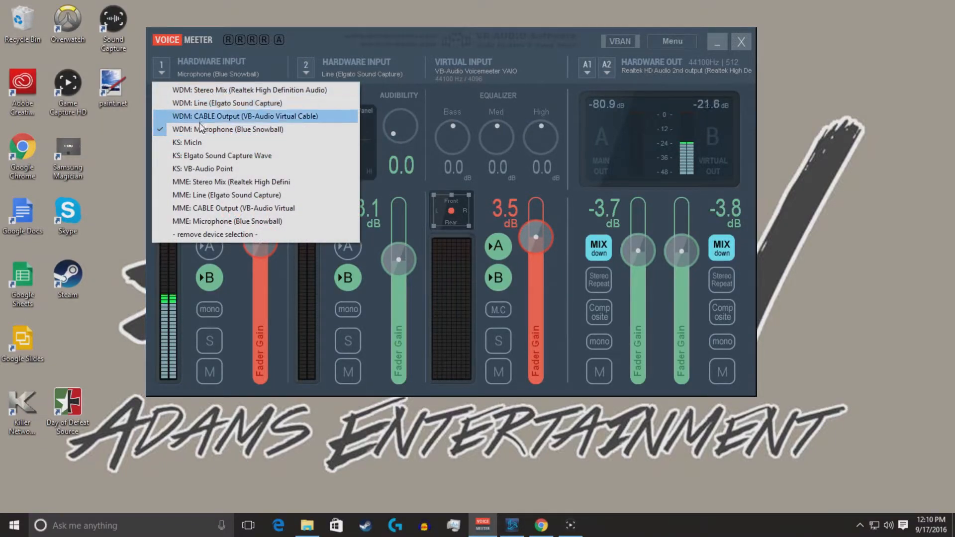
{"action": "mouse_move", "coordinate": [227, 103]}
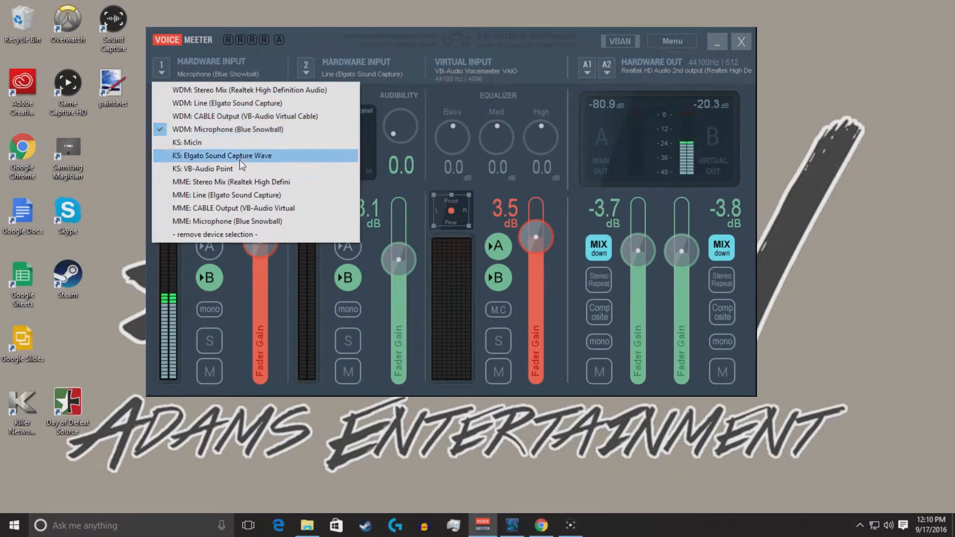
{"action": "mouse_move", "coordinate": [236, 141]}
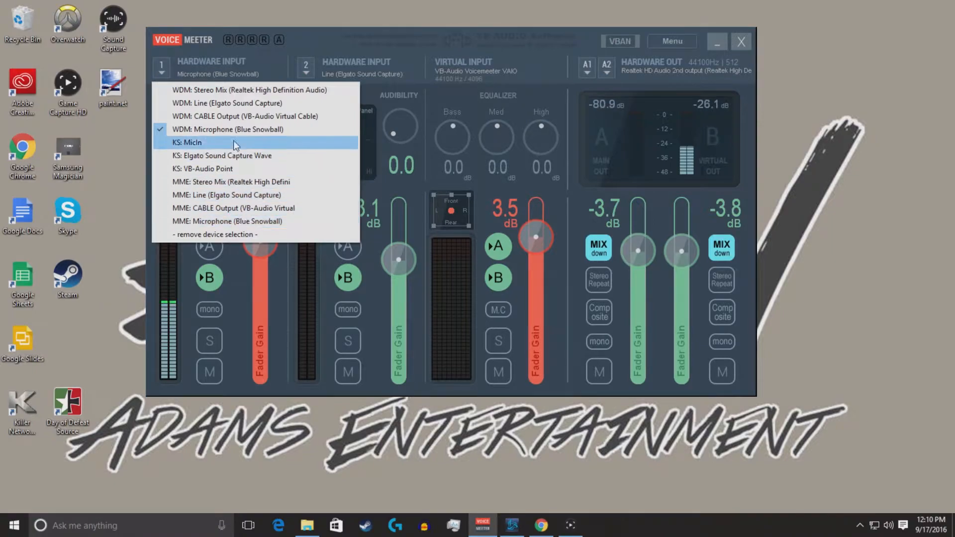
{"action": "mouse_move", "coordinate": [317, 42]}
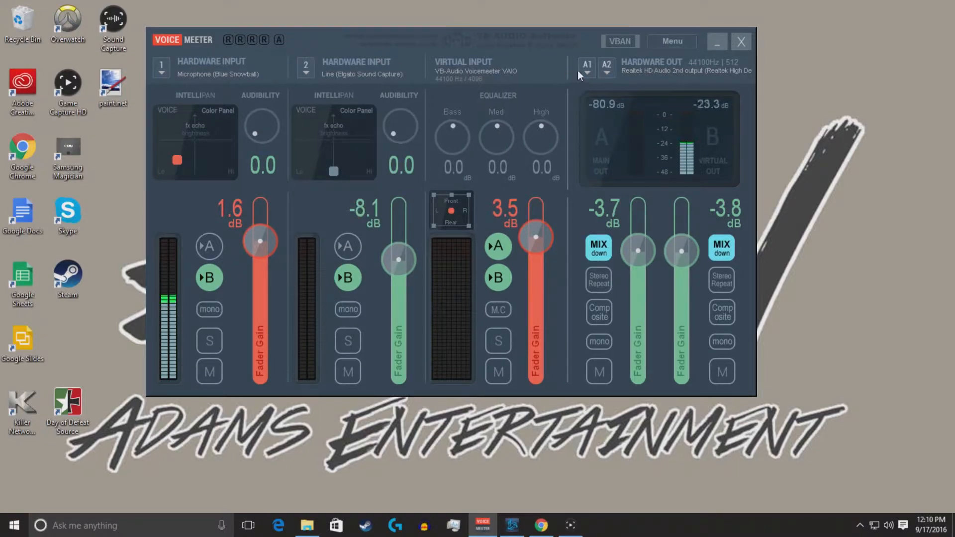
{"action": "left_click", "coordinate": [586, 65]}
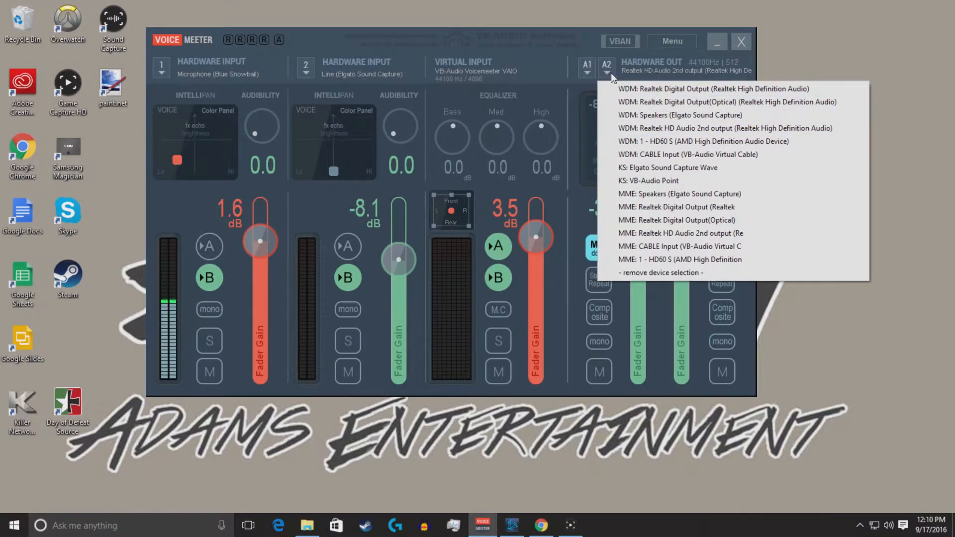
{"action": "mouse_move", "coordinate": [578, 51]}
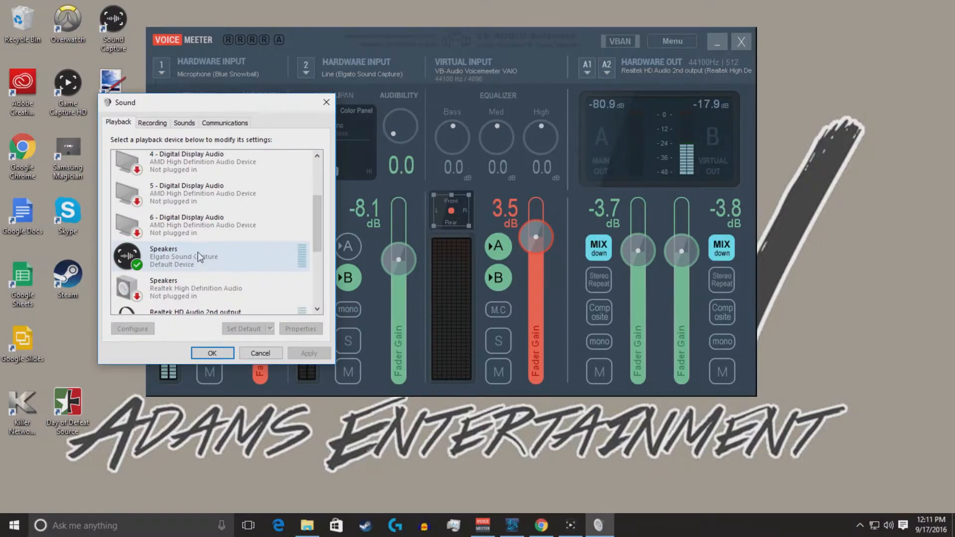
{"action": "left_click", "coordinate": [212, 353]}
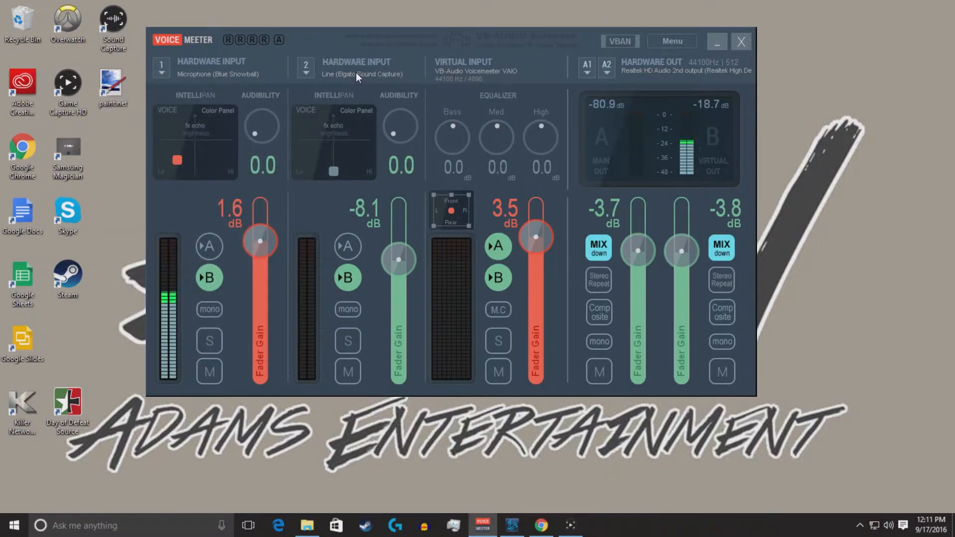
Step: Check that hardware input 2 lists WDM Line (Elgato Sound Capture) as the selected device
{"action": "left_click", "coordinate": [305, 67]}
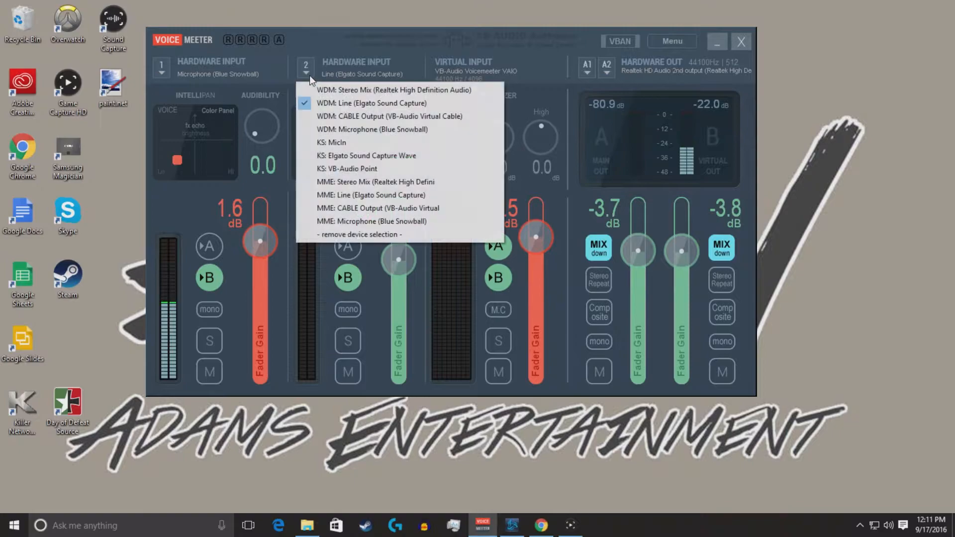
{"action": "mouse_move", "coordinate": [400, 46]}
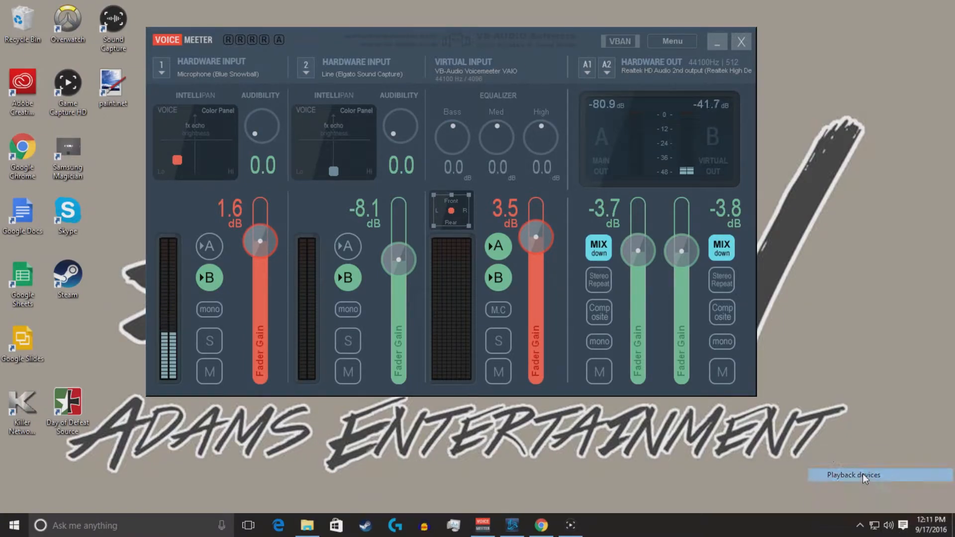
Step: Verify Elgato Sound Capture speakers are default in Playback devices, then return to Chrome
{"action": "left_click", "coordinate": [851, 475]}
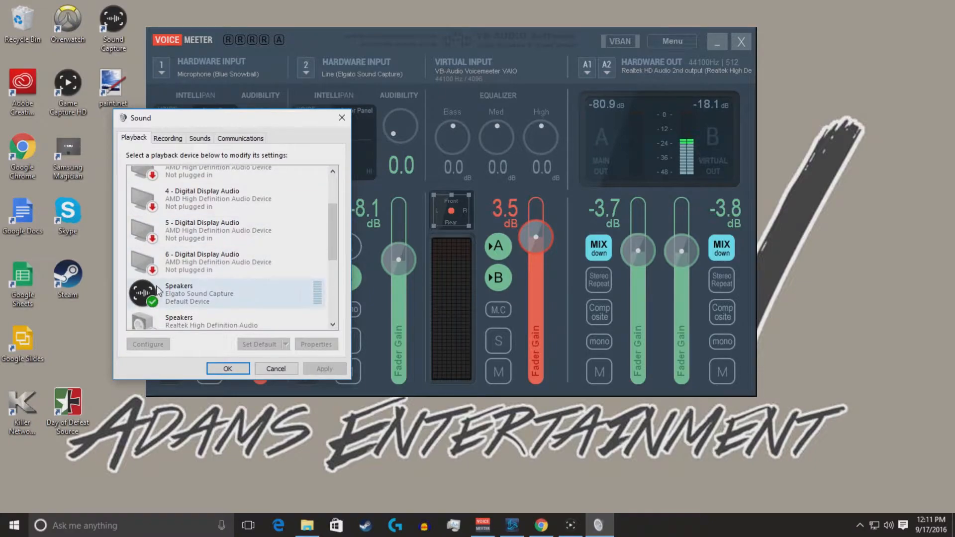
{"action": "scroll", "scroll_direction": "down", "scroll_amount": 3}
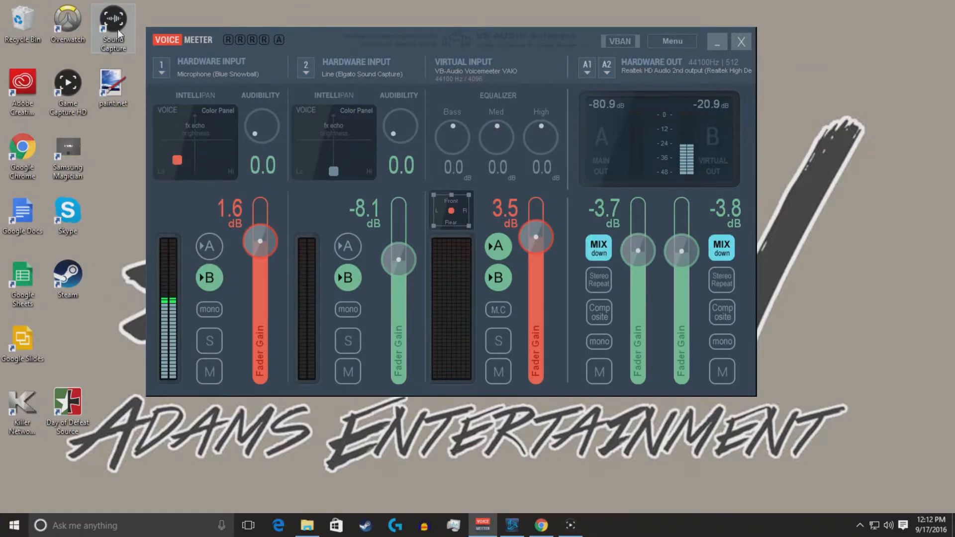
{"action": "mouse_move", "coordinate": [412, 27]}
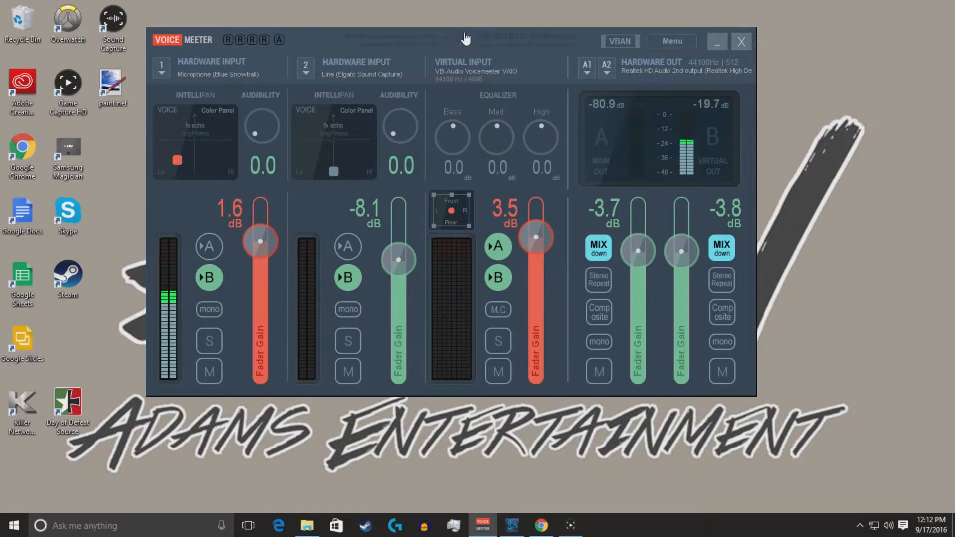
{"action": "left_click", "coordinate": [540, 525]}
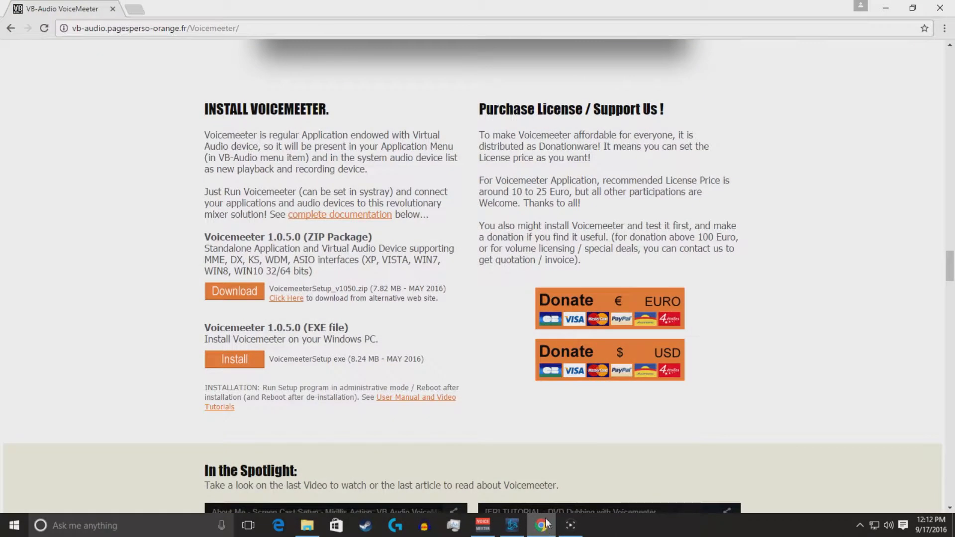
{"action": "mouse_move", "coordinate": [817, 247]}
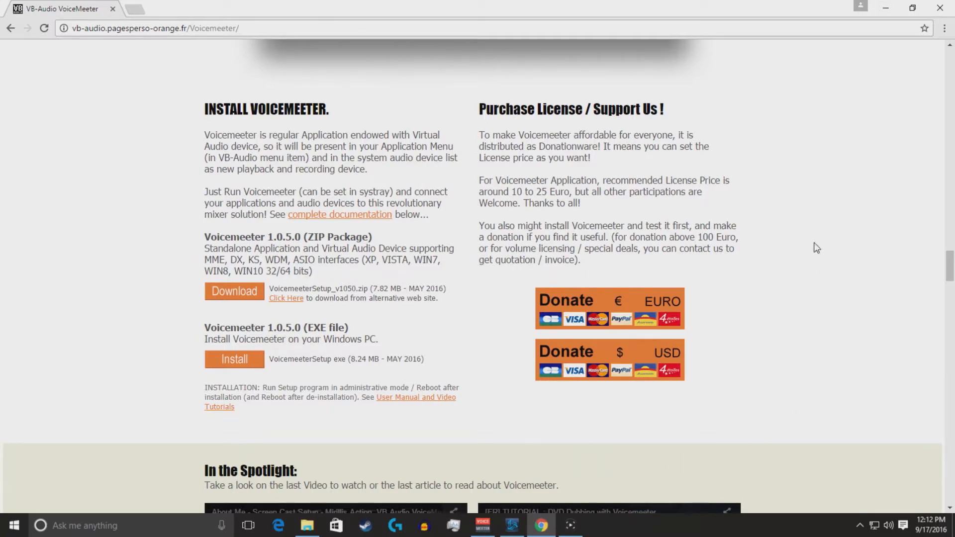
{"action": "mouse_move", "coordinate": [819, 272]}
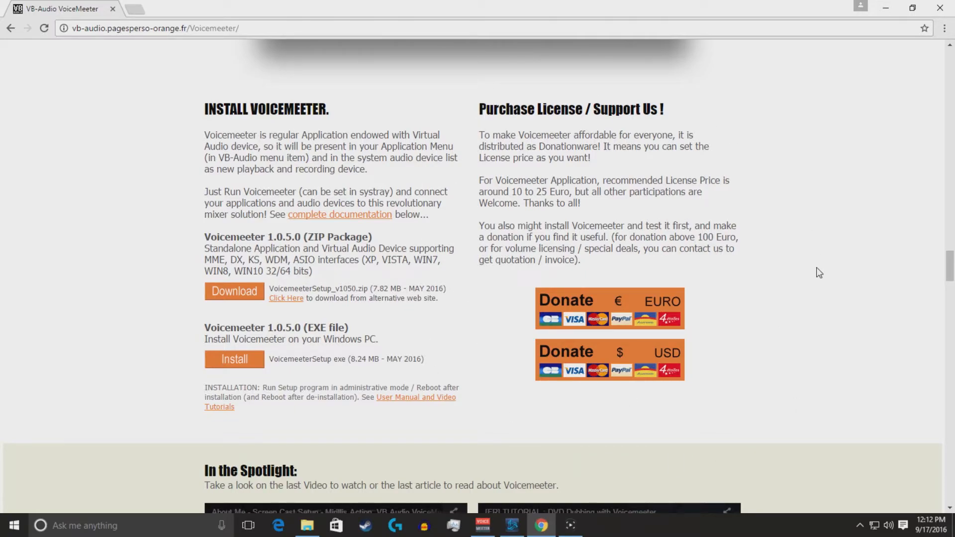
{"action": "mouse_move", "coordinate": [566, 219]}
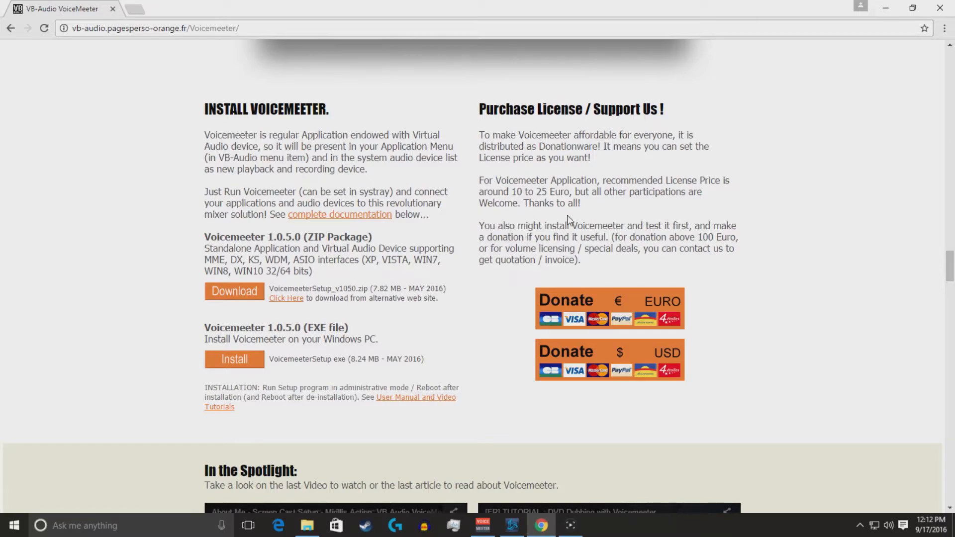
{"action": "mouse_move", "coordinate": [652, 219]}
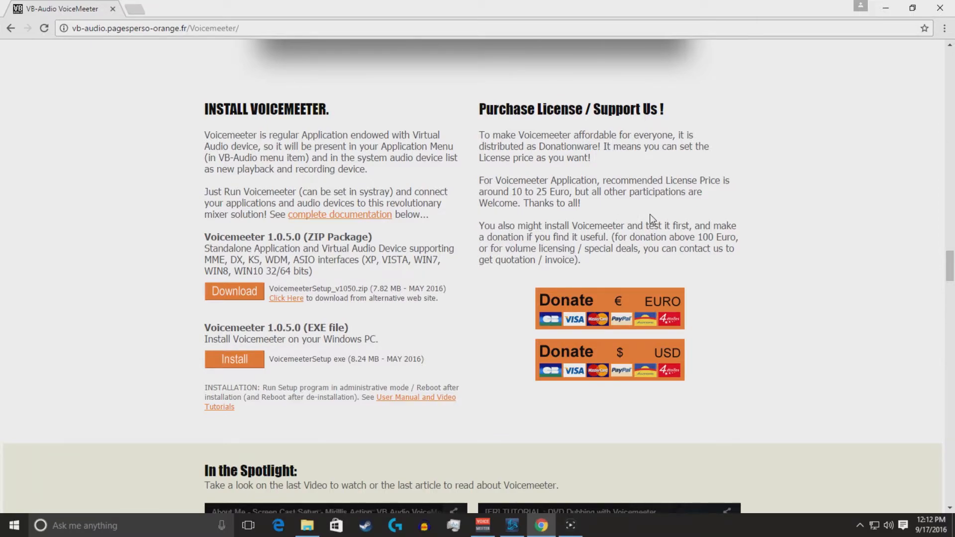
{"action": "mouse_move", "coordinate": [601, 234]}
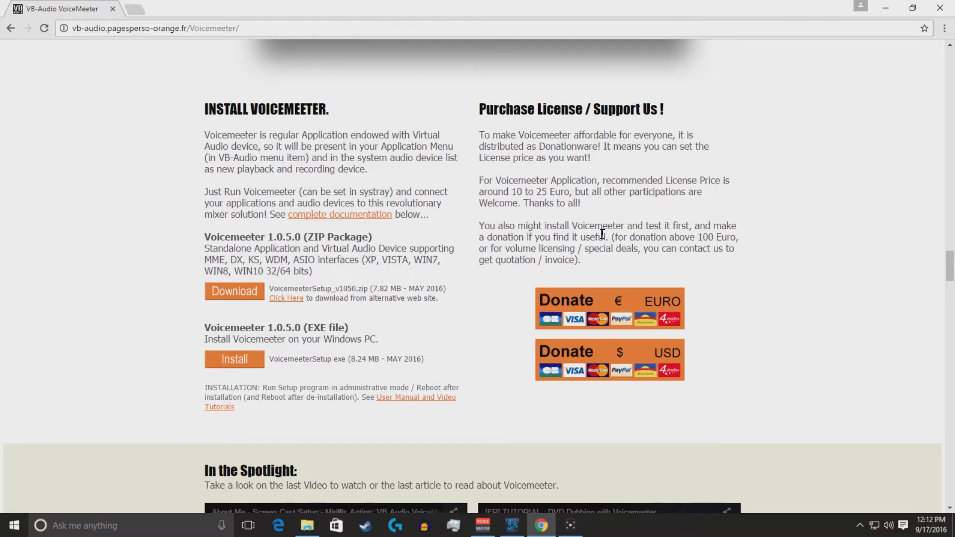
{"action": "mouse_move", "coordinate": [735, 204]}
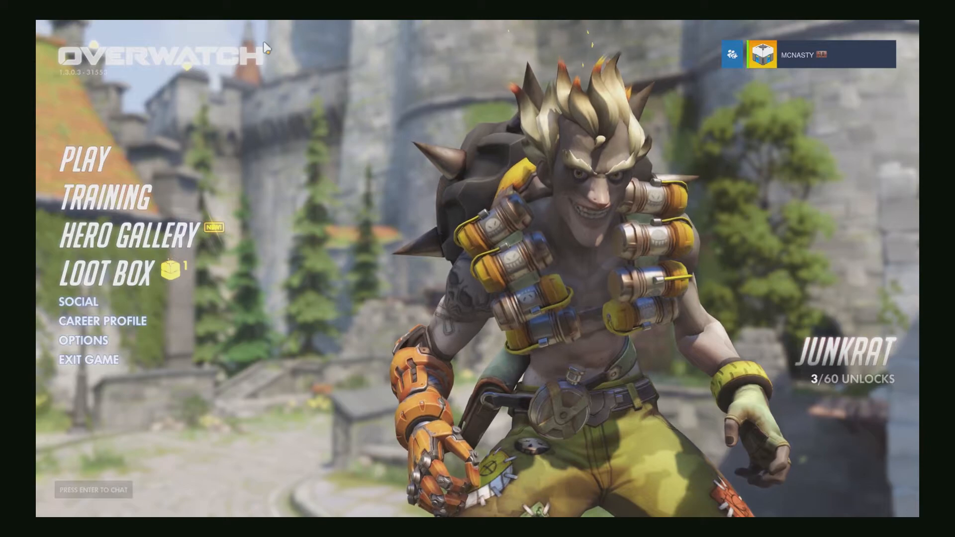
Step: Join a match and lock in Ana on the hero select screen
{"action": "left_click", "coordinate": [86, 159]}
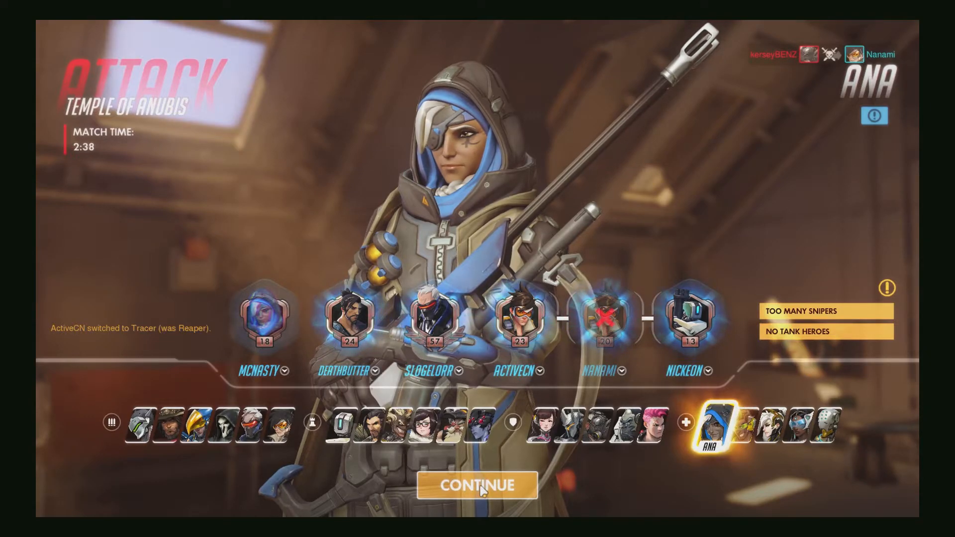
{"action": "left_click", "coordinate": [477, 485]}
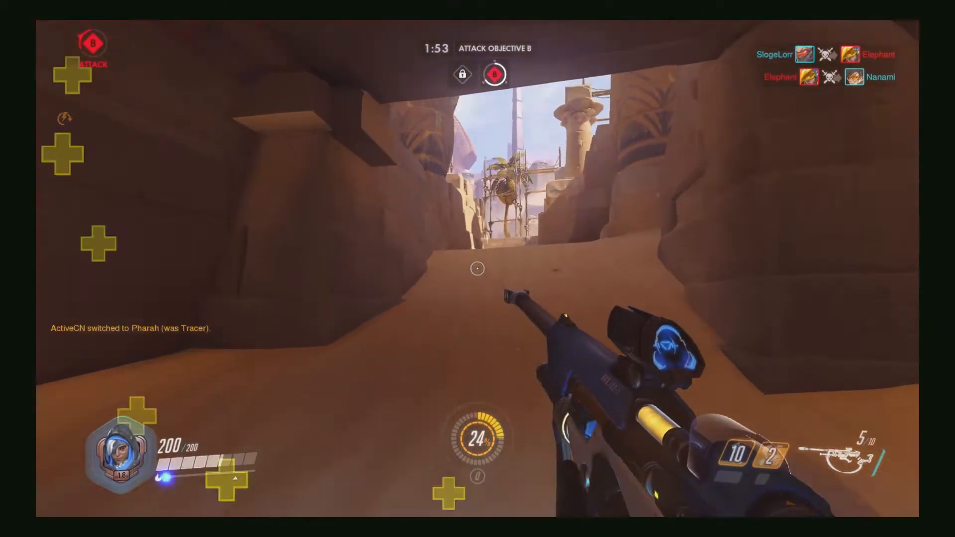
Step: Attack objective B as Ana, firing and scoping the rifle to eliminate an enemy
{"action": "left_click", "coordinate": [477, 269]}
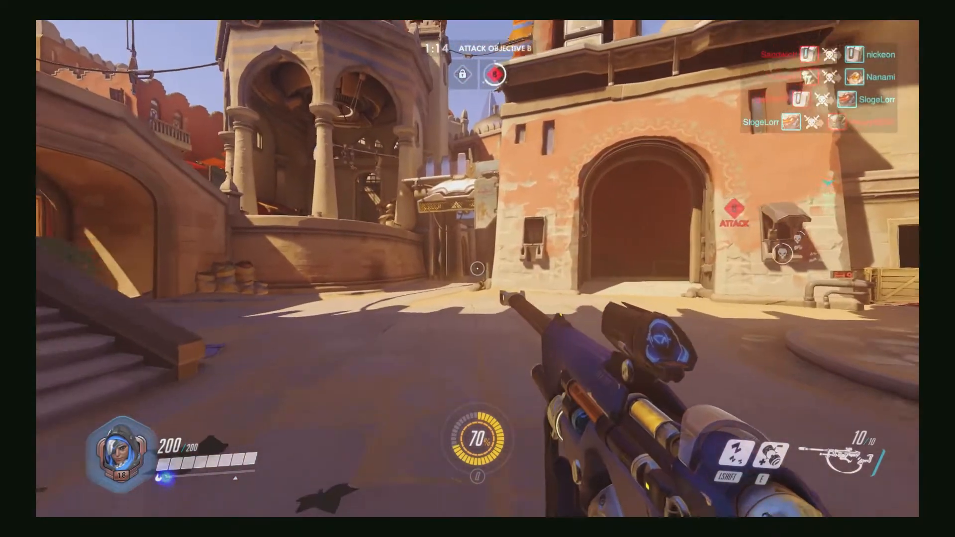
{"action": "mouse_move", "coordinate": [477, 268]}
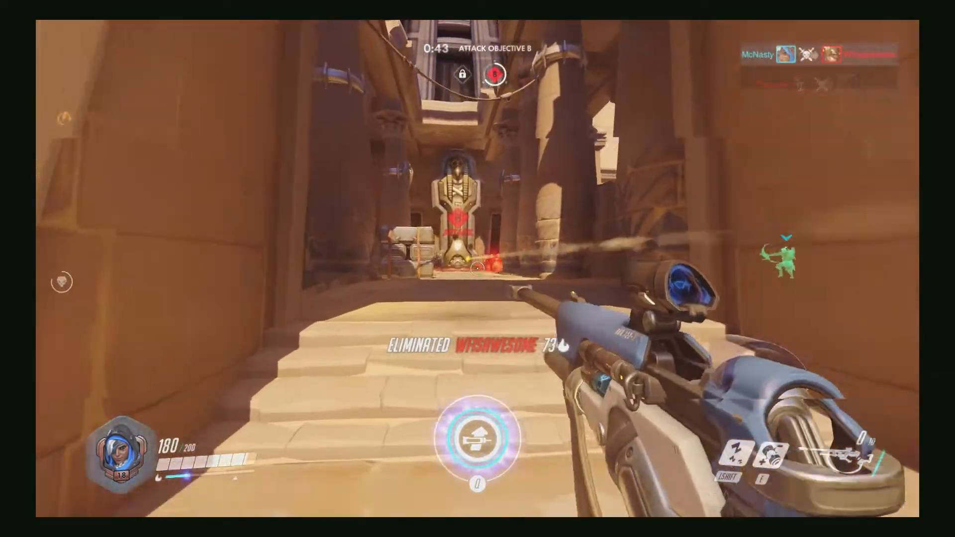
{"action": "right_click", "coordinate": [478, 268]}
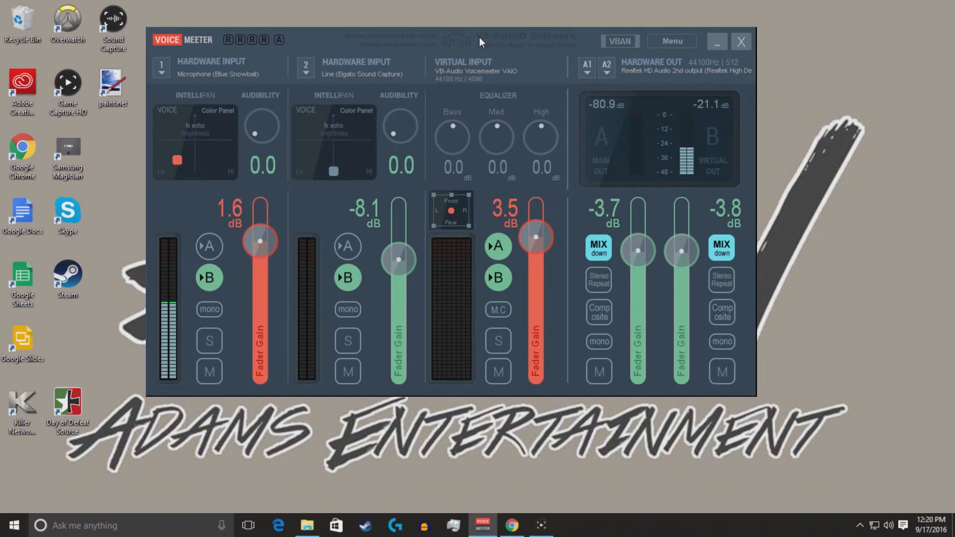
Step: Minimize Voicemeeter to leave the desktop showing after the gameplay clip
{"action": "left_click", "coordinate": [716, 42]}
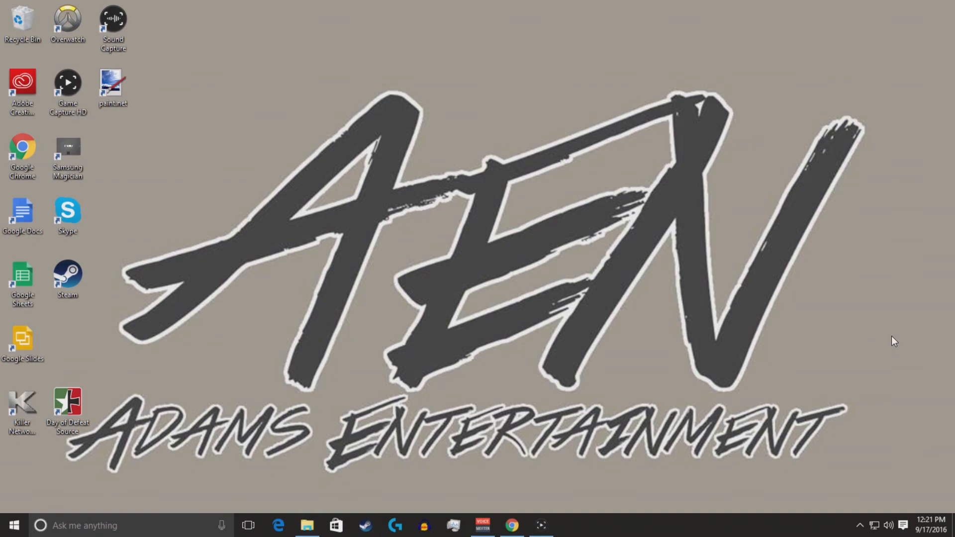